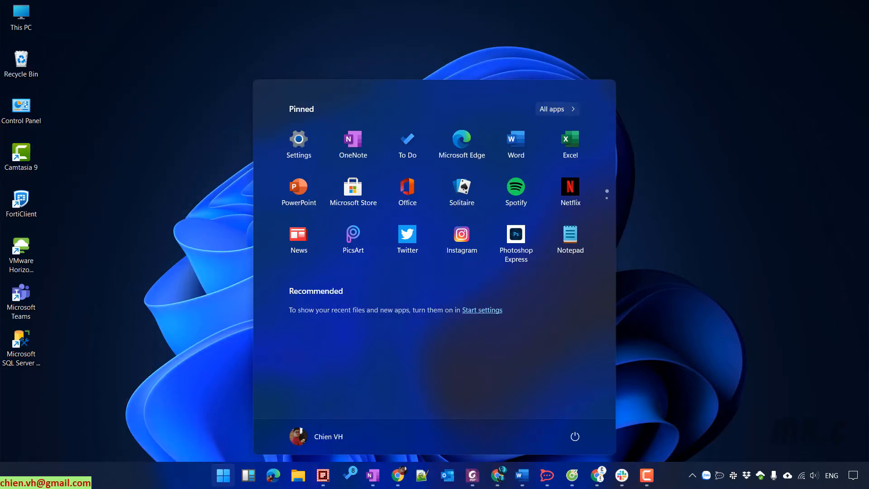
- Dismiss the Start menu, launch Chrome and search Google for 'Visual studio'
left_click(223, 476)
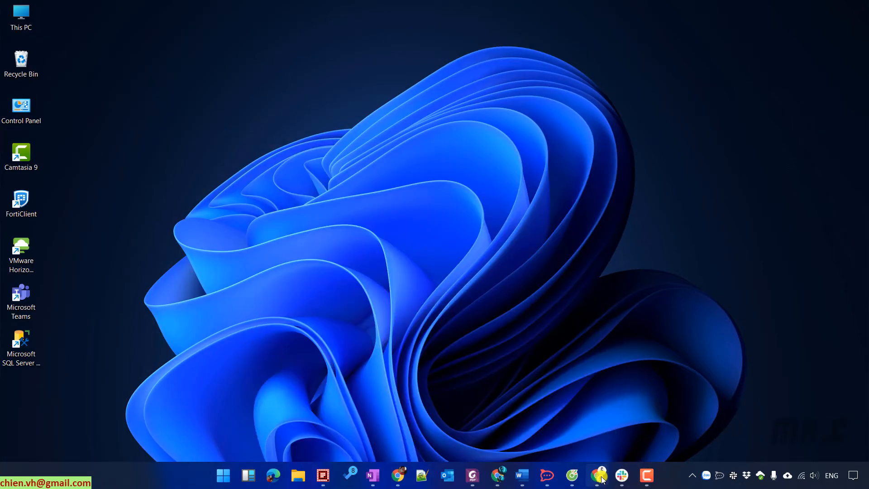
left_click(599, 476)
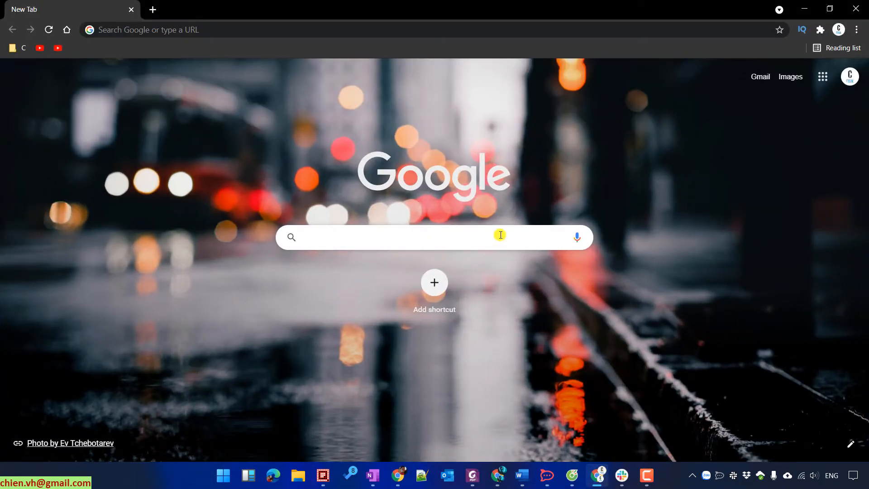
type("Visual studio")
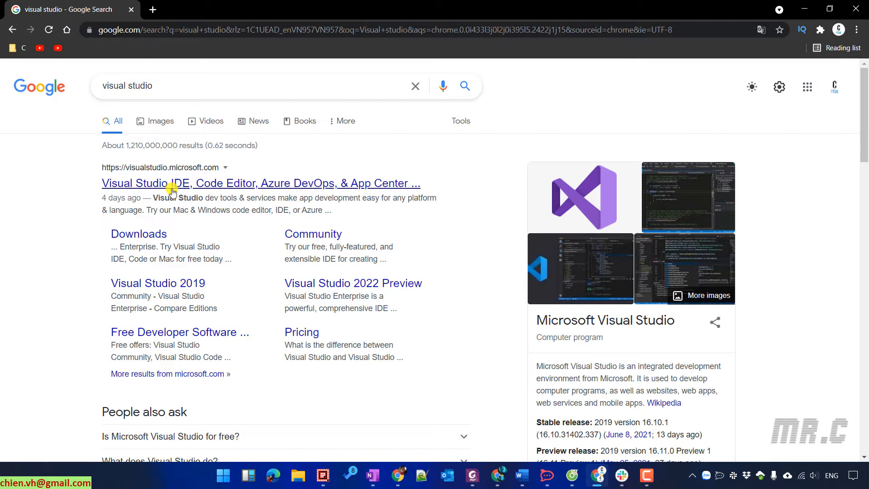
mouse_move(194, 187)
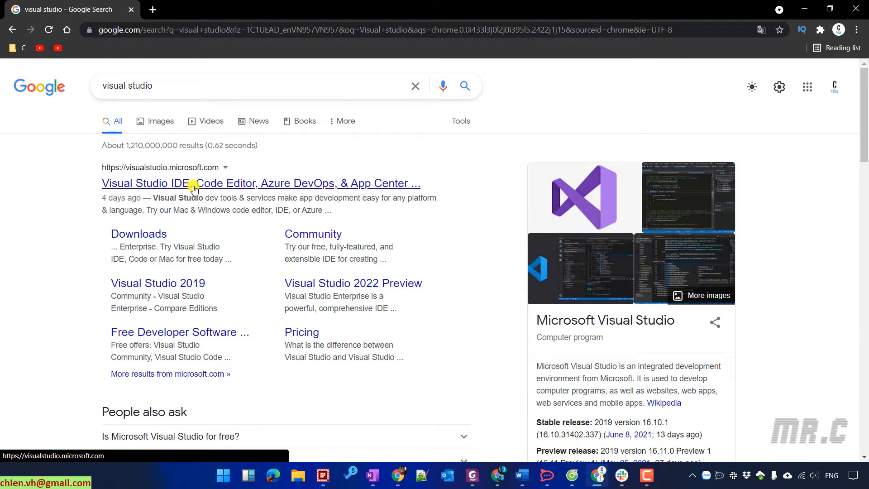
- Open visualstudio.microsoft.com and go to the 2022 Preview page's edition downloads
left_click(166, 183)
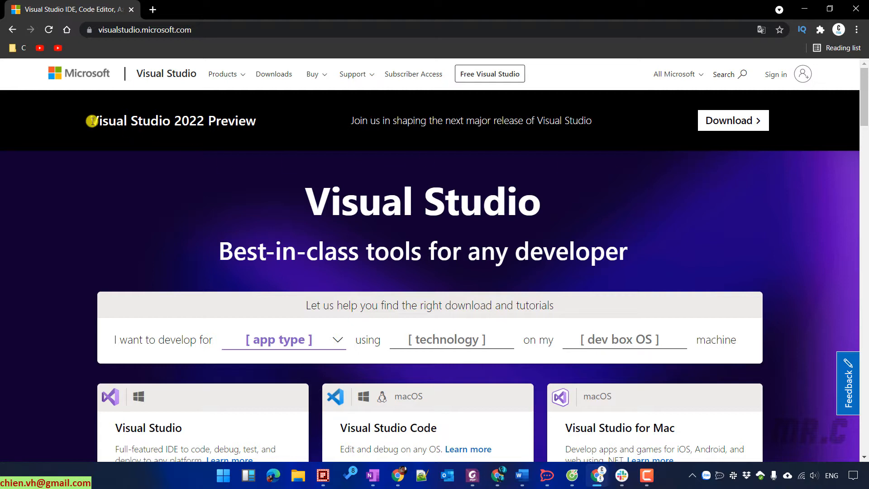
left_click_drag(89, 120, 592, 120)
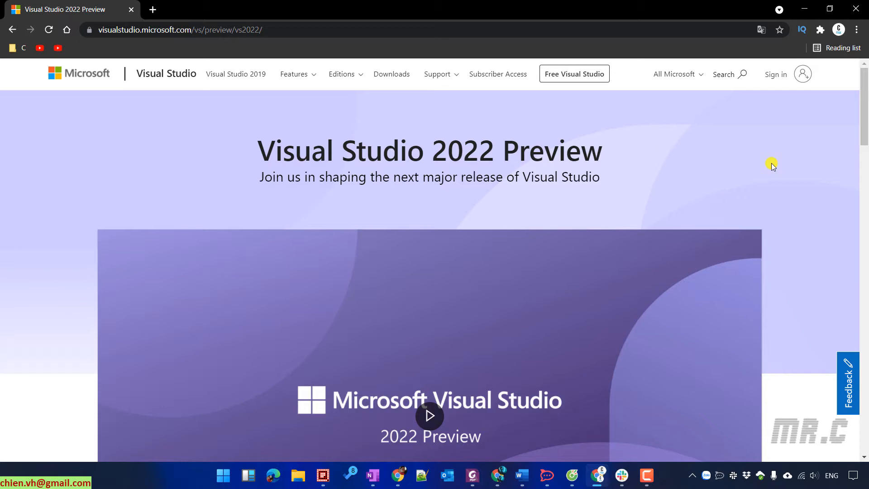
scroll("down", 3)
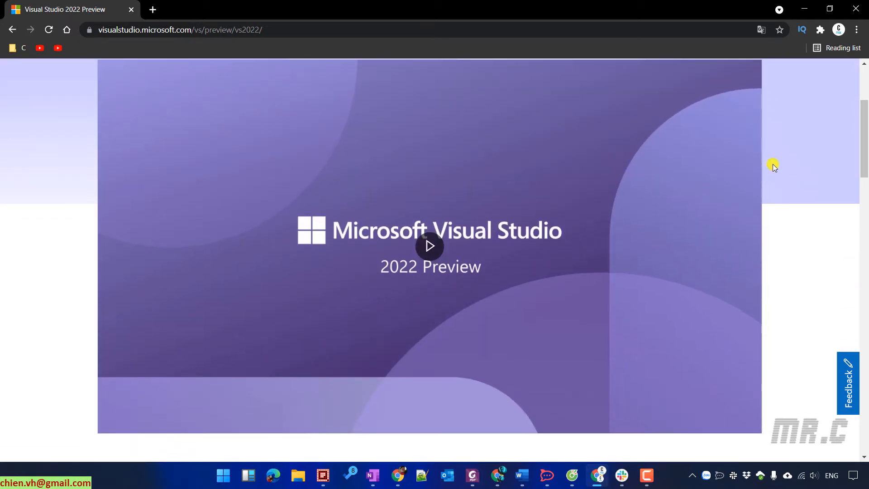
scroll("down", 3)
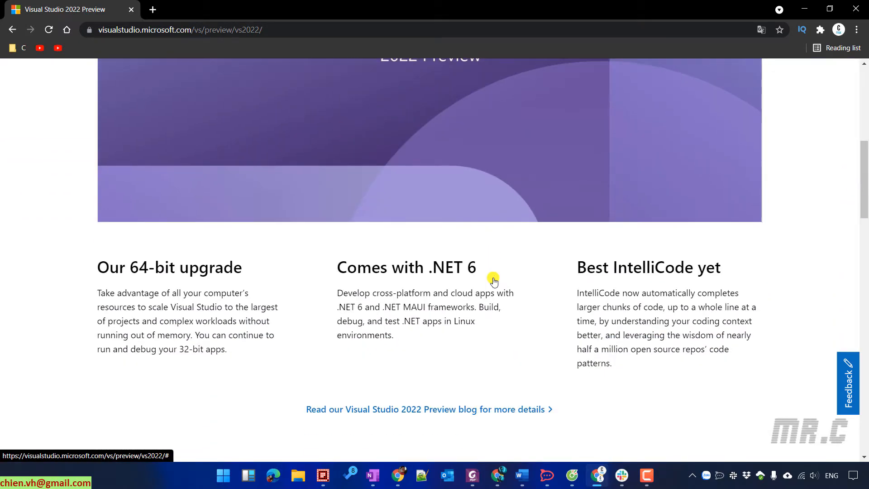
scroll("down", 3)
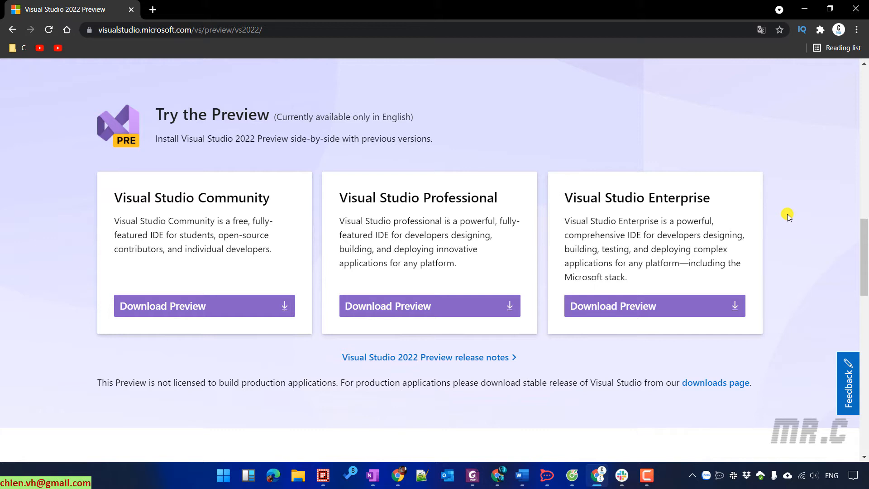
mouse_move(651, 292)
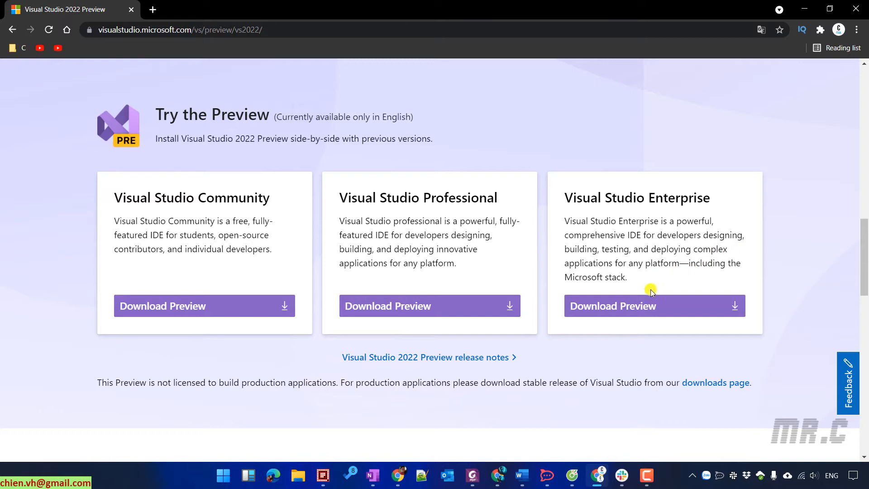
- Download the Visual Studio Enterprise 2022 Preview installer and run the .exe
left_click(612, 305)
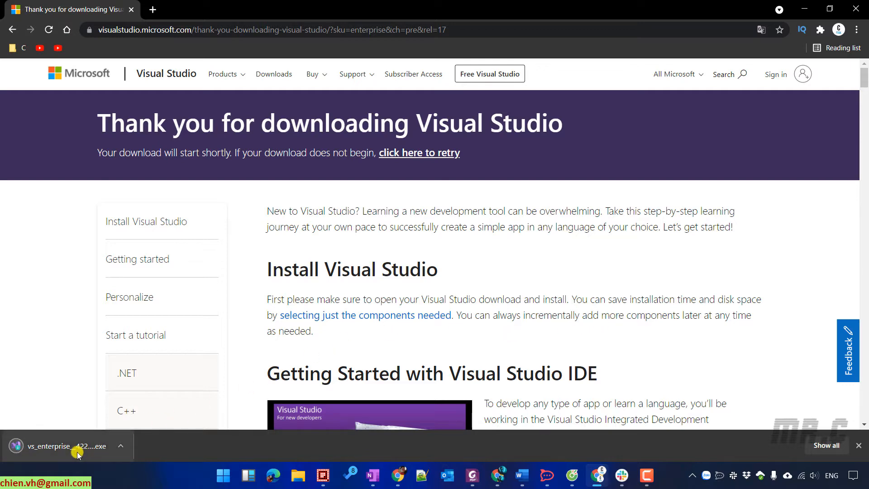
left_click(69, 445)
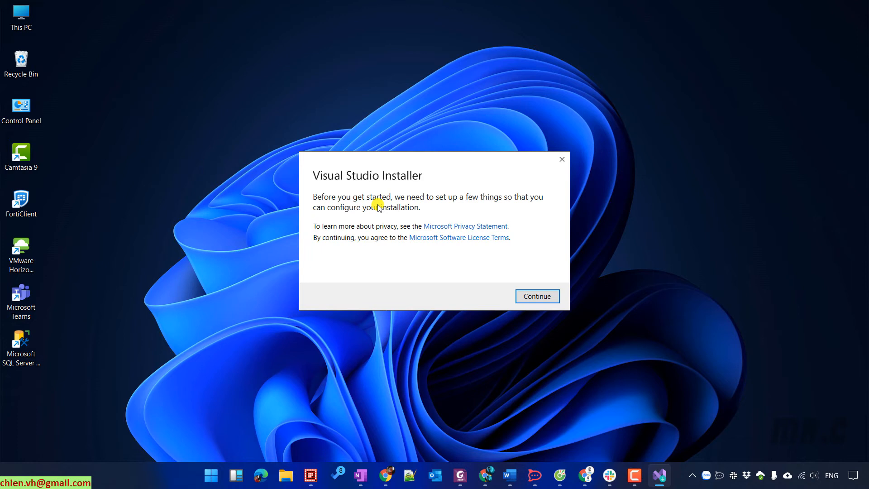
mouse_move(505, 197)
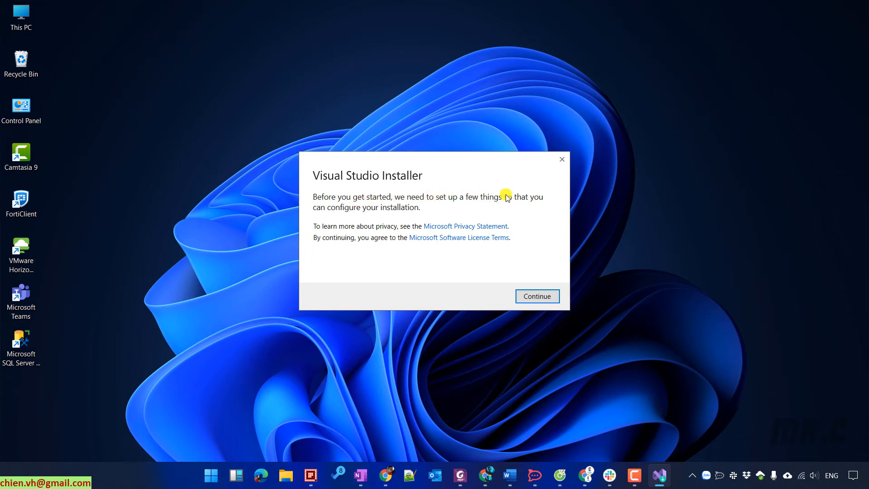
mouse_move(543, 325)
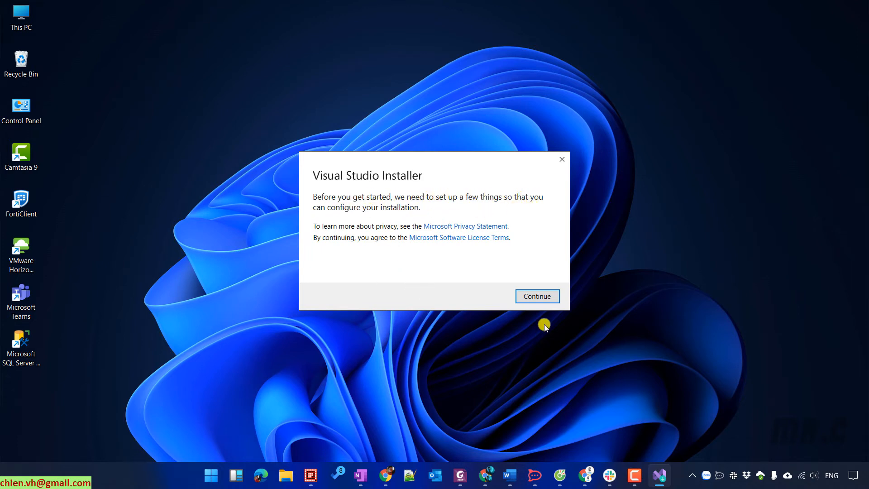
mouse_move(536, 296)
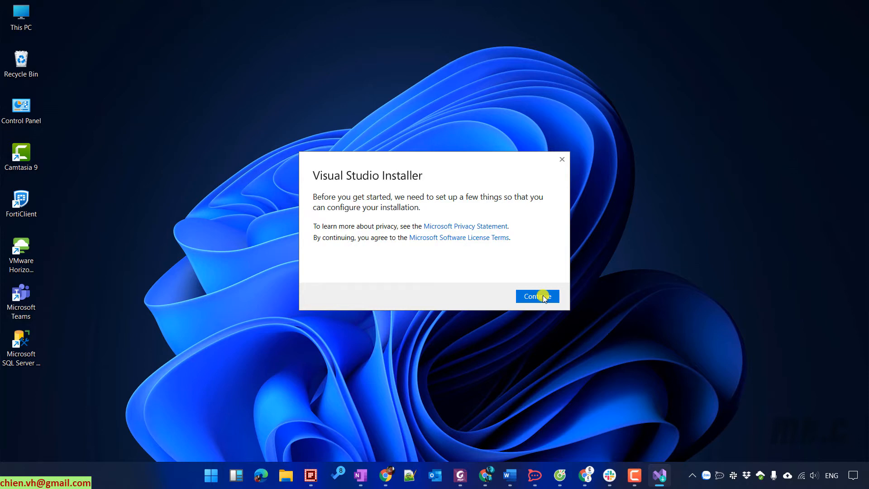
- Continue past the Visual Studio Installer privacy and license prompt
left_click(536, 295)
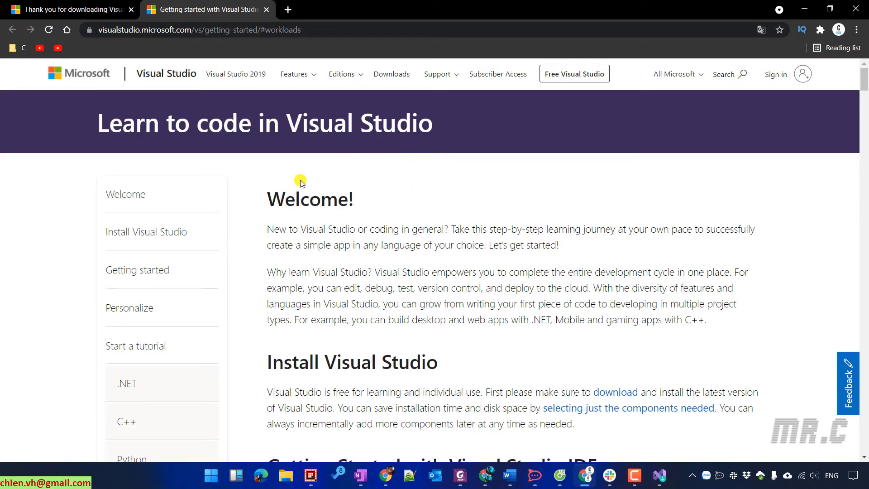
mouse_move(747, 153)
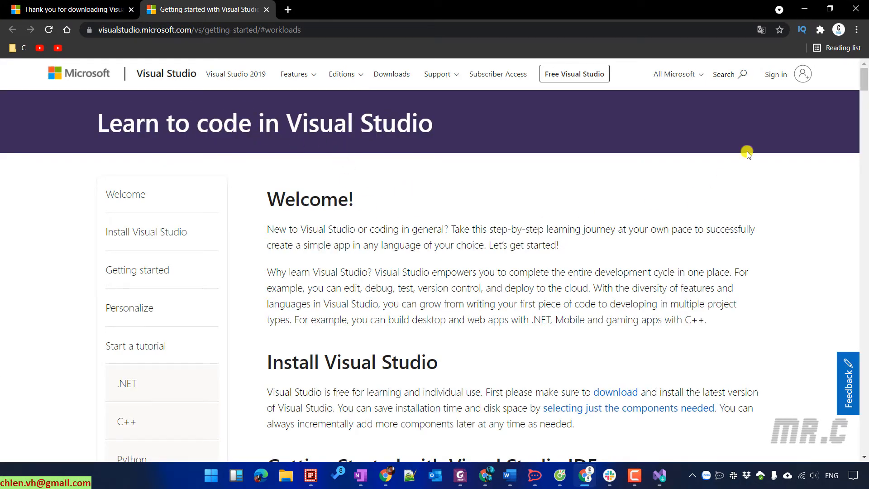
- Scroll the Getting started with Visual Studio page down to the .NET tutorial section
scroll("down", 3)
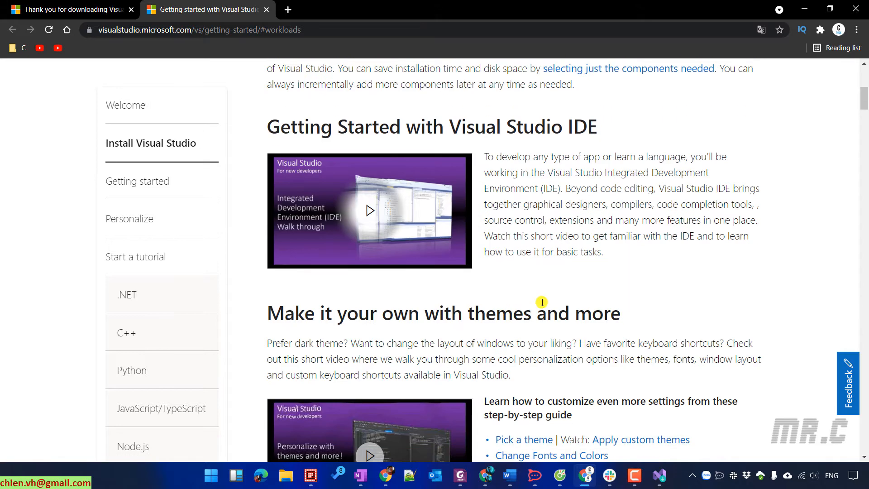
scroll("down", 3)
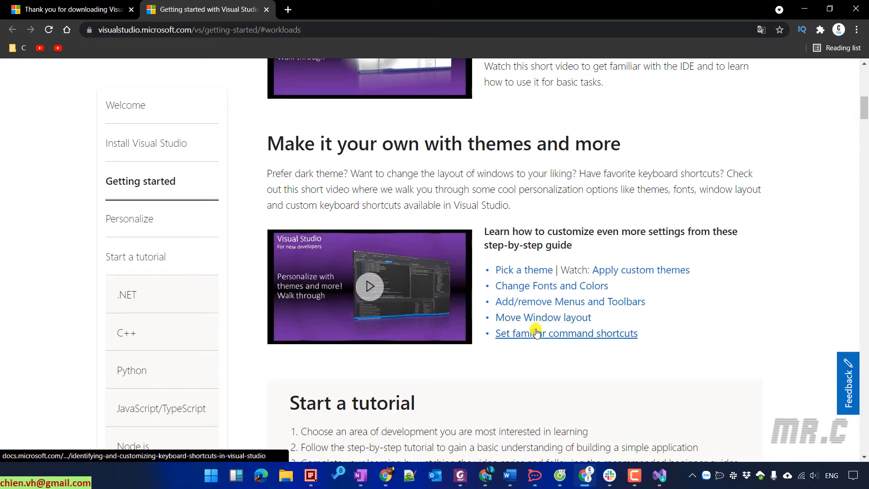
scroll("down", 3)
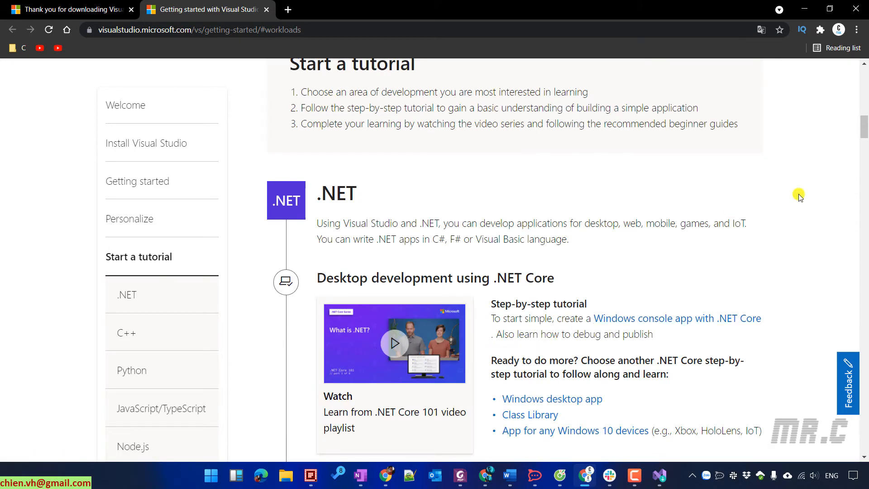
scroll("down", 3)
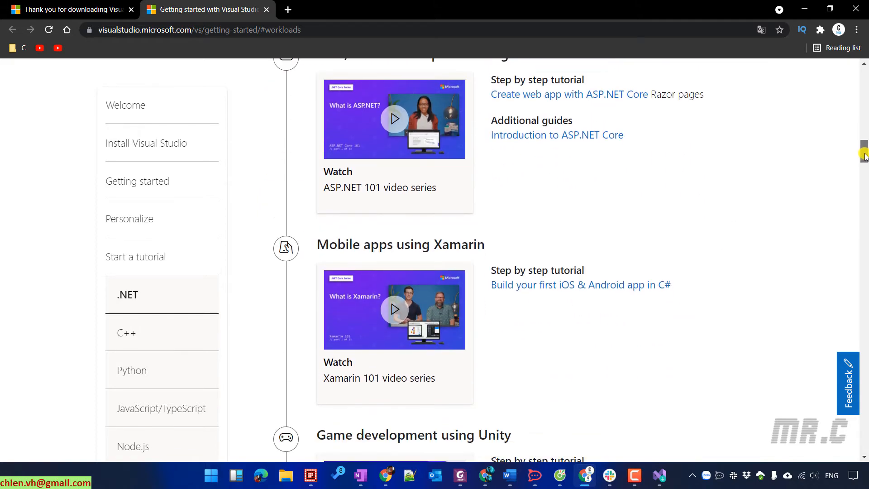
left_click(127, 333)
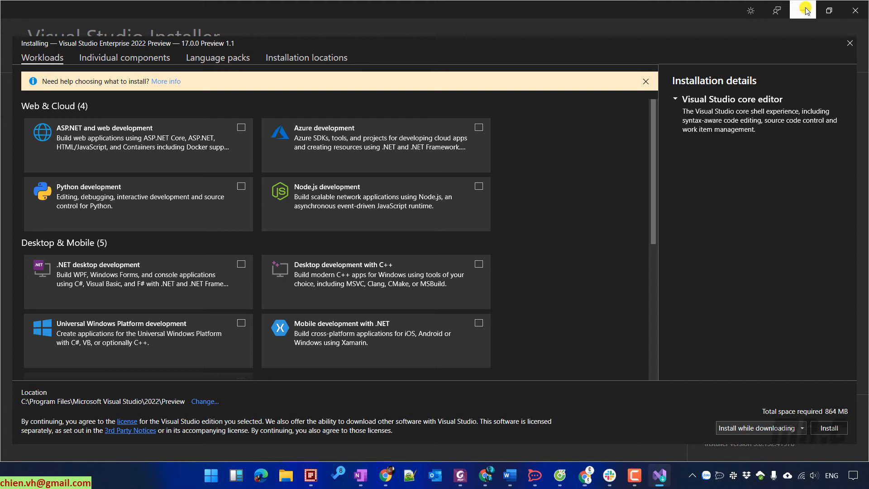
mouse_move(645, 81)
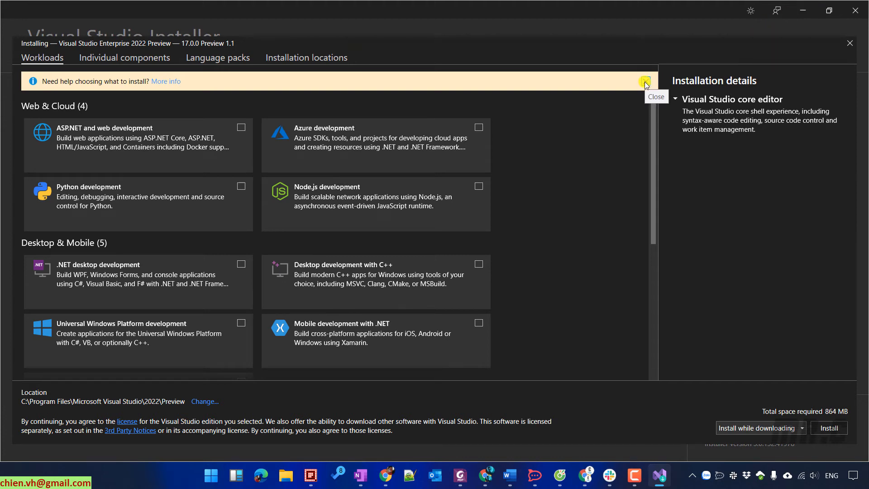
- Close the workloads help banner and tick ASP.NET and web development (7.83 GB)
left_click(645, 81)
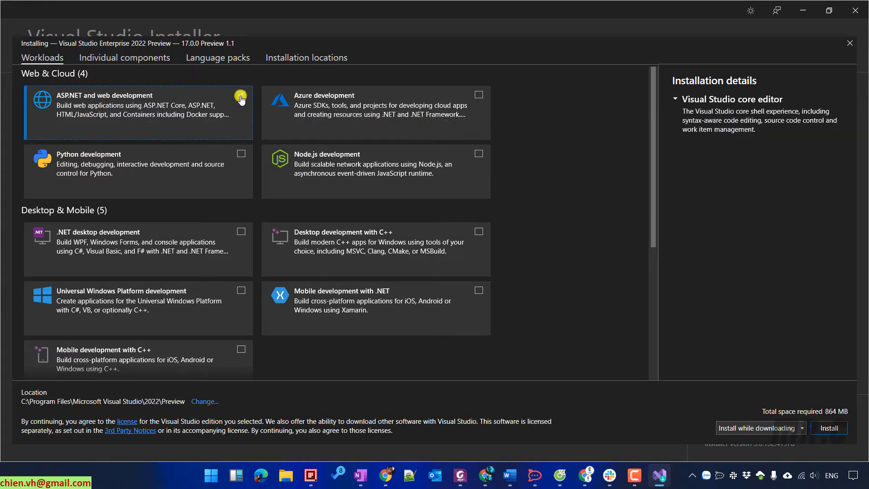
left_click(240, 99)
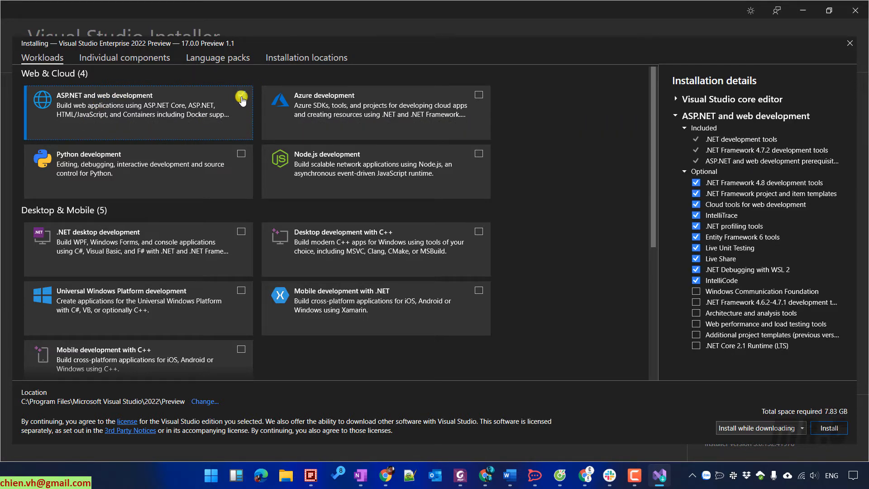
left_click(240, 94)
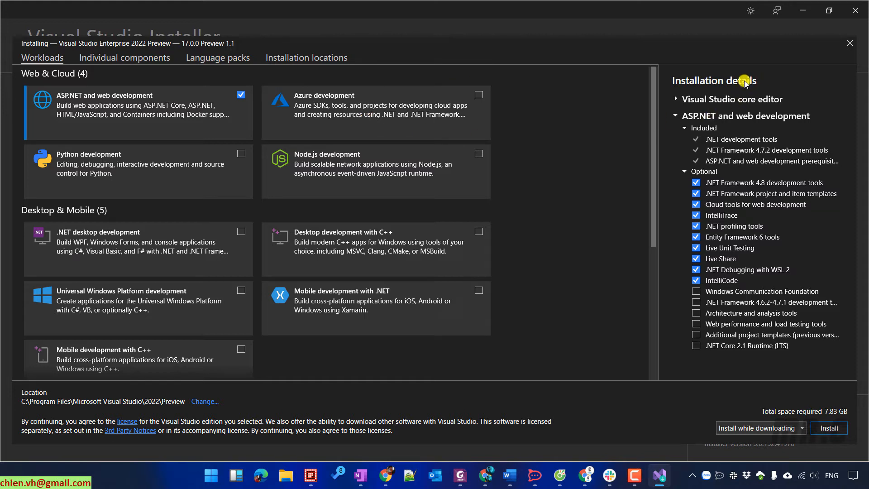
mouse_move(676, 106)
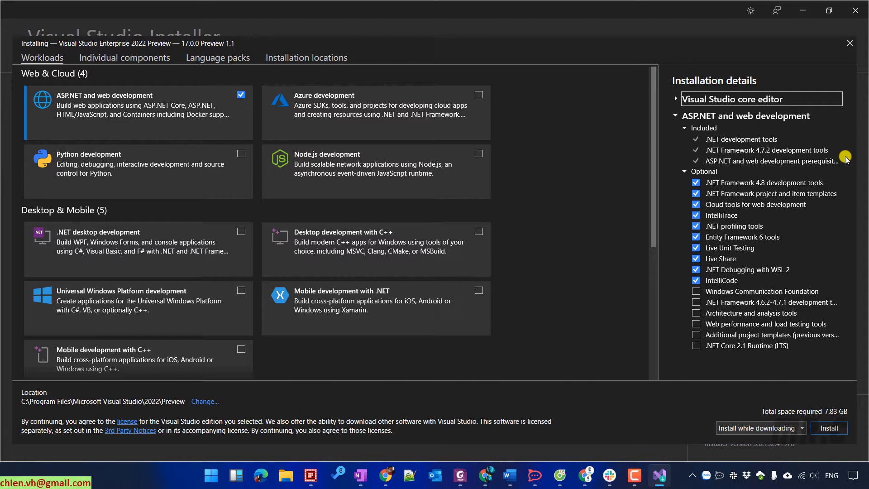
mouse_move(637, 213)
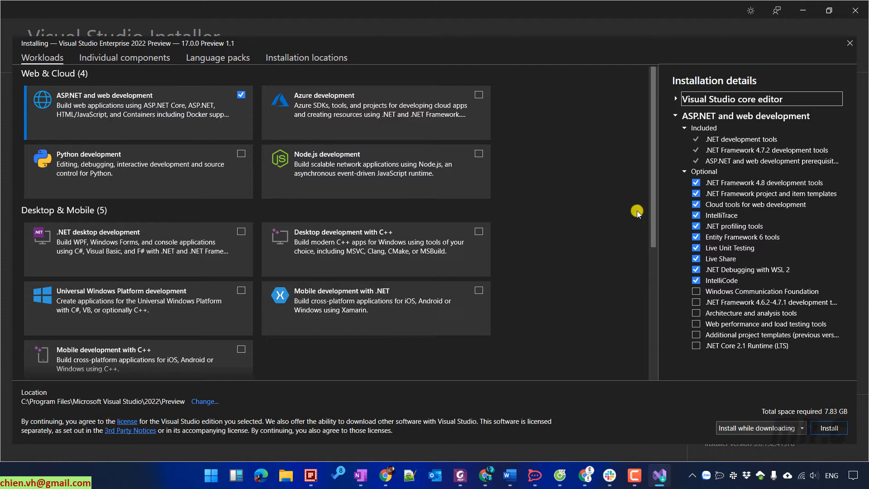
mouse_move(450, 109)
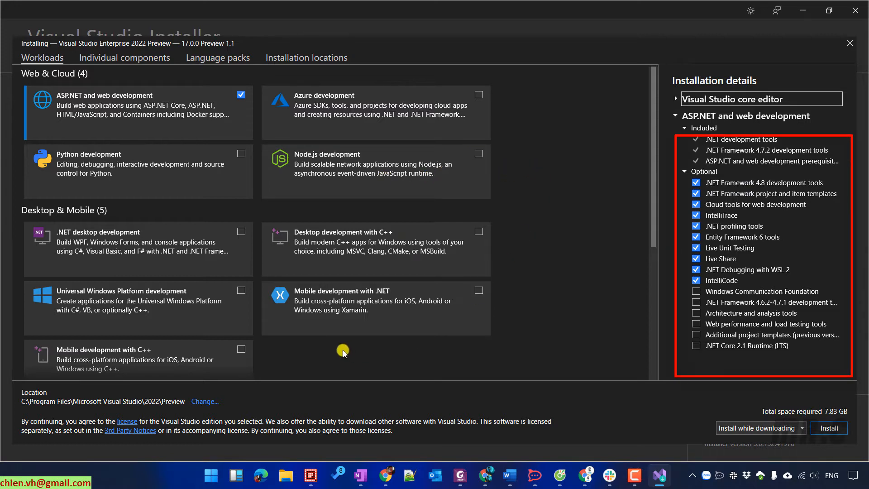
mouse_move(196, 319)
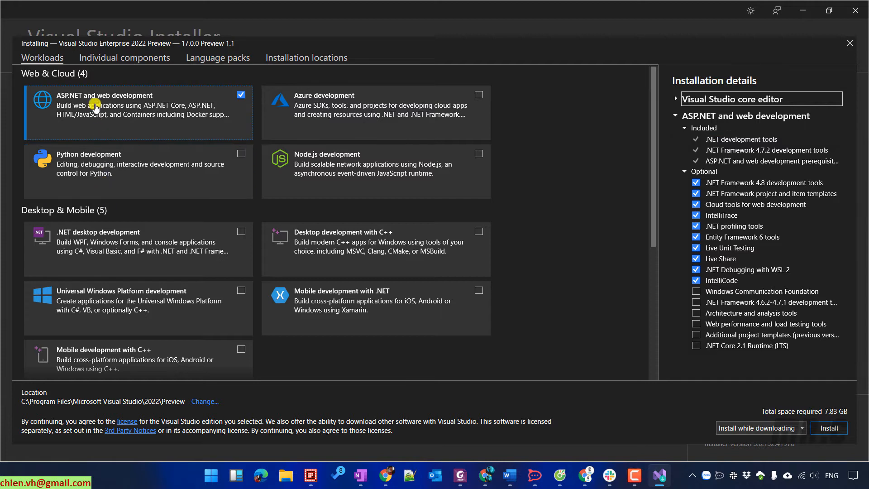
mouse_move(81, 207)
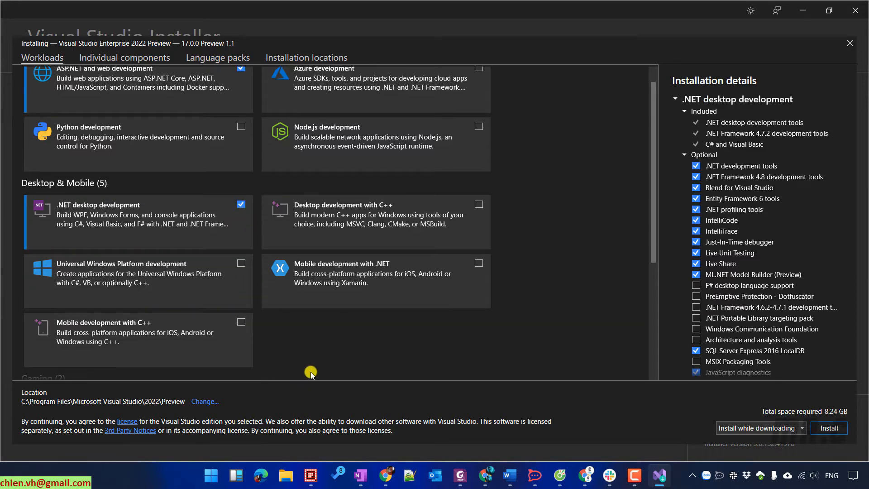
- Scroll through the remaining workloads, keeping ASP.NET and .NET desktop development selected
scroll("down", 3)
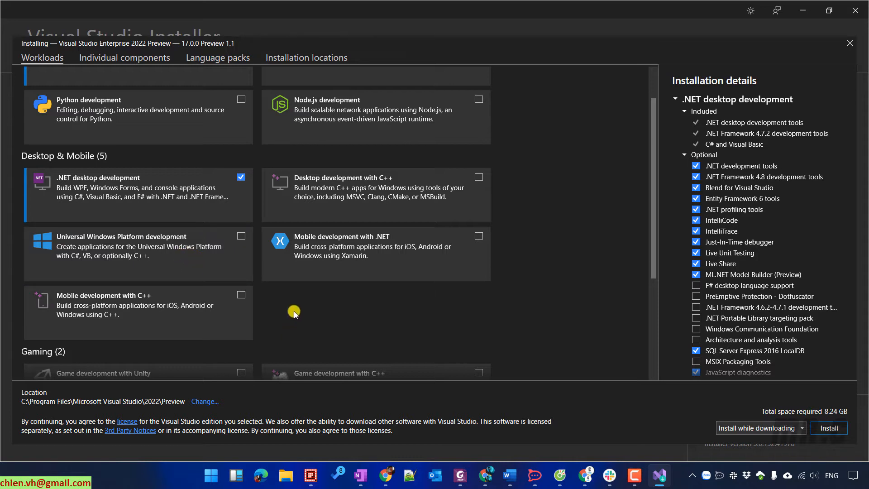
scroll("down", 3)
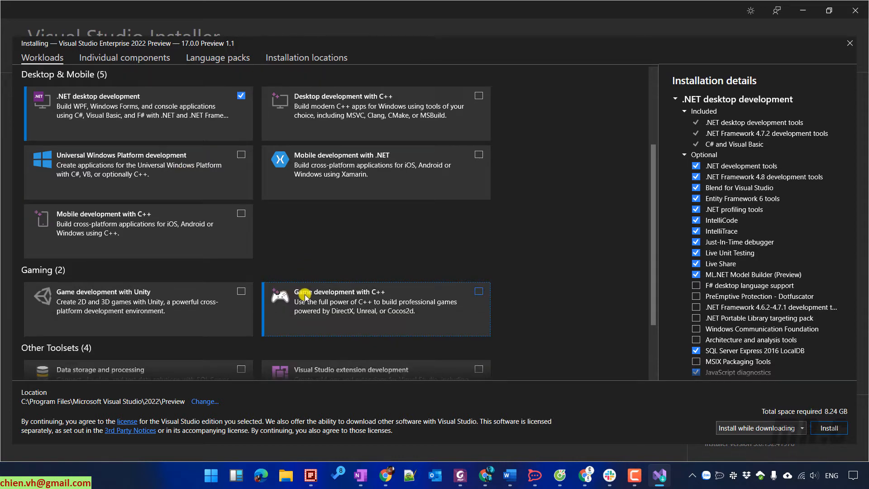
scroll("down", 3)
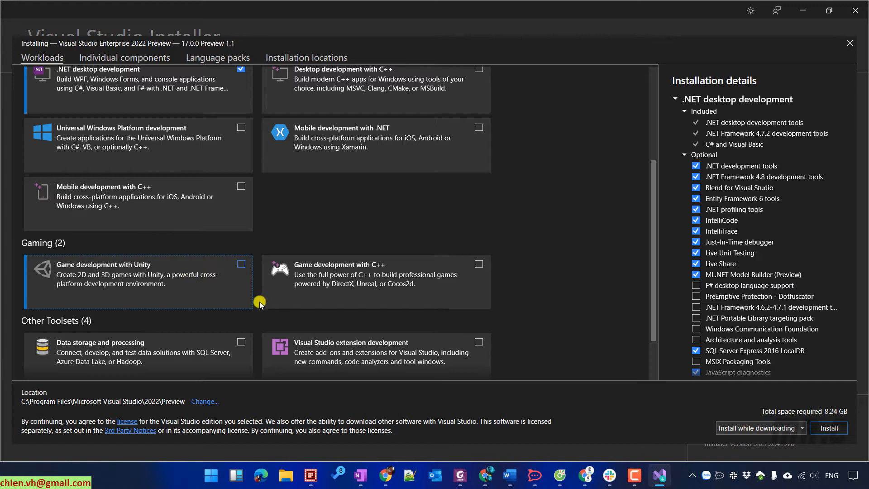
scroll("down", 3)
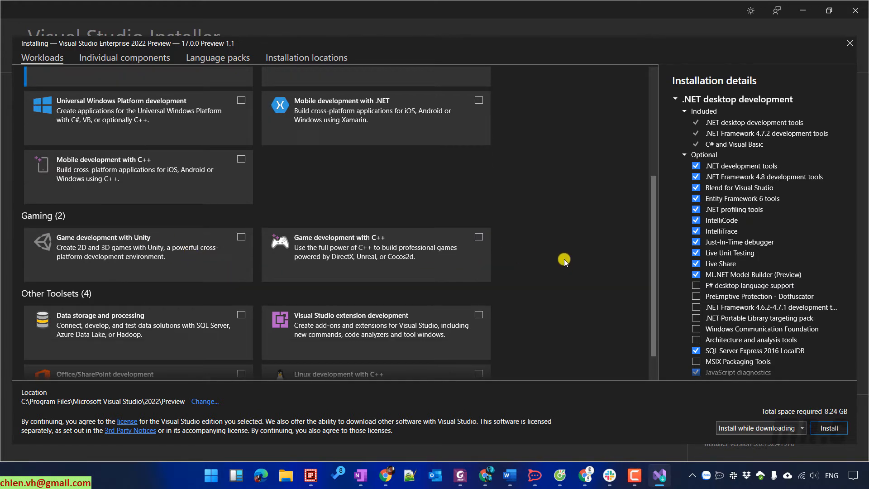
scroll("down", 3)
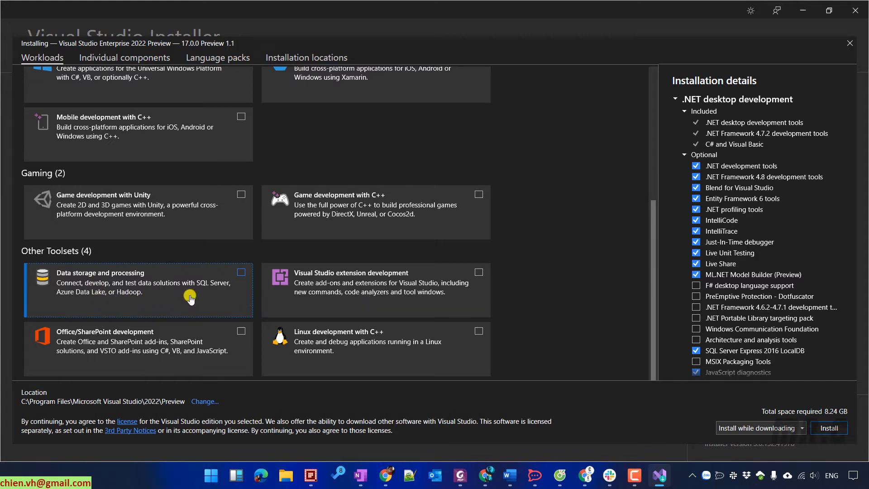
mouse_move(205, 311)
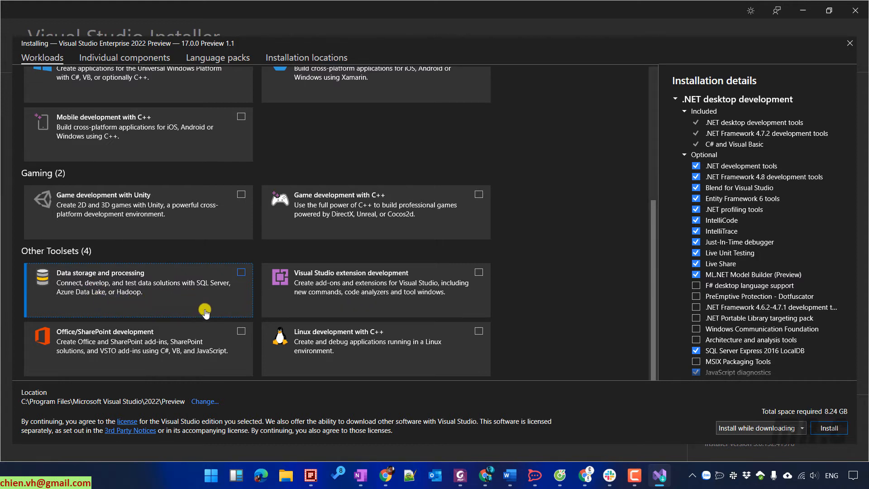
mouse_move(352, 299)
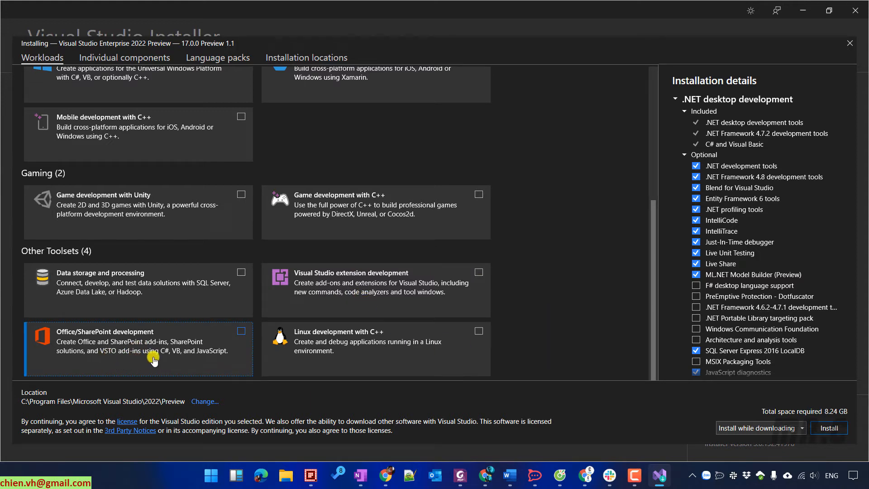
mouse_move(468, 286)
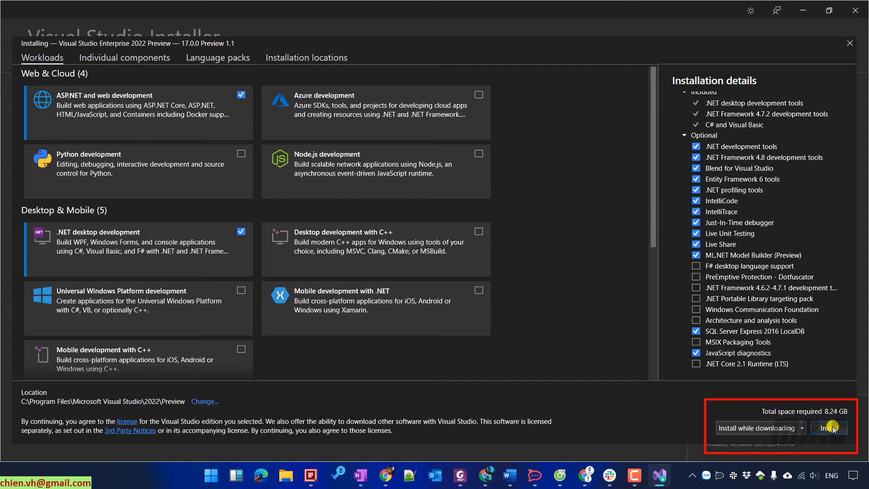
- Install Enterprise 2022 Preview with the chosen workloads, then skip signing in
left_click(828, 427)
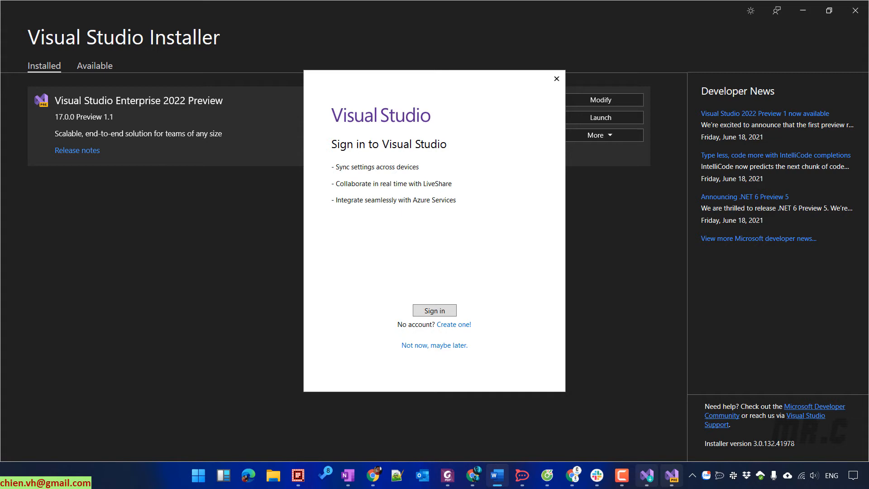
mouse_move(751, 10)
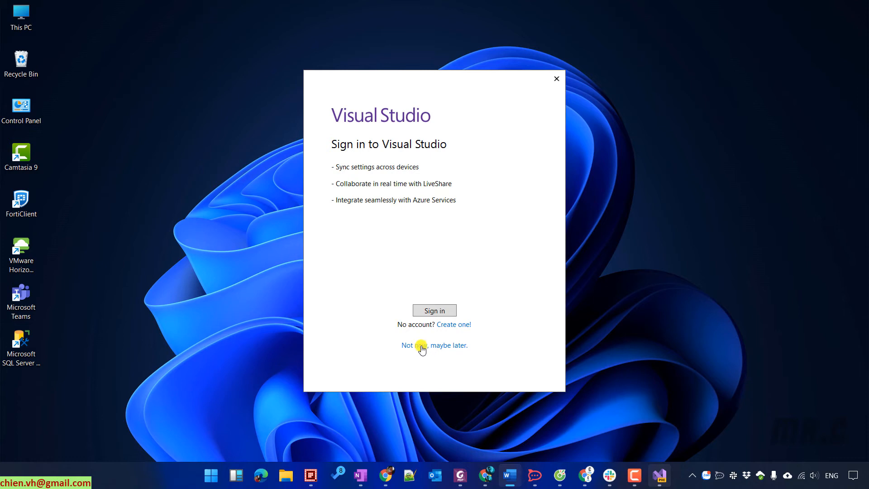
left_click(434, 344)
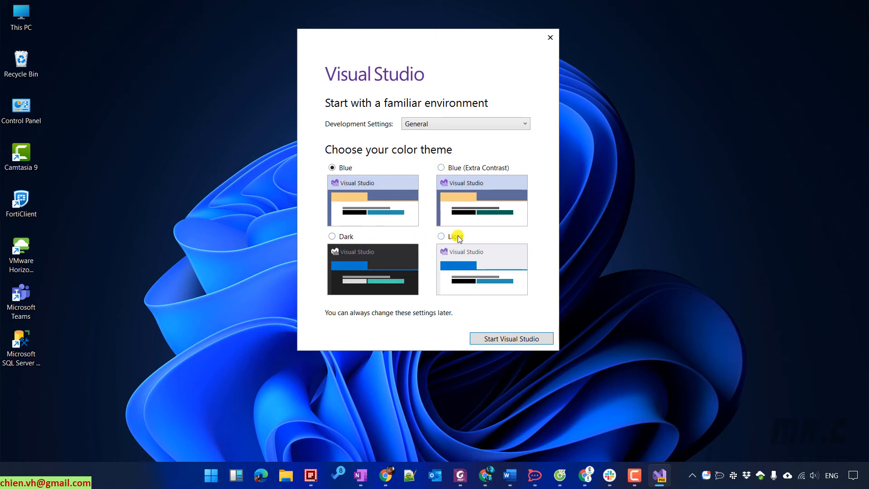
mouse_move(335, 240)
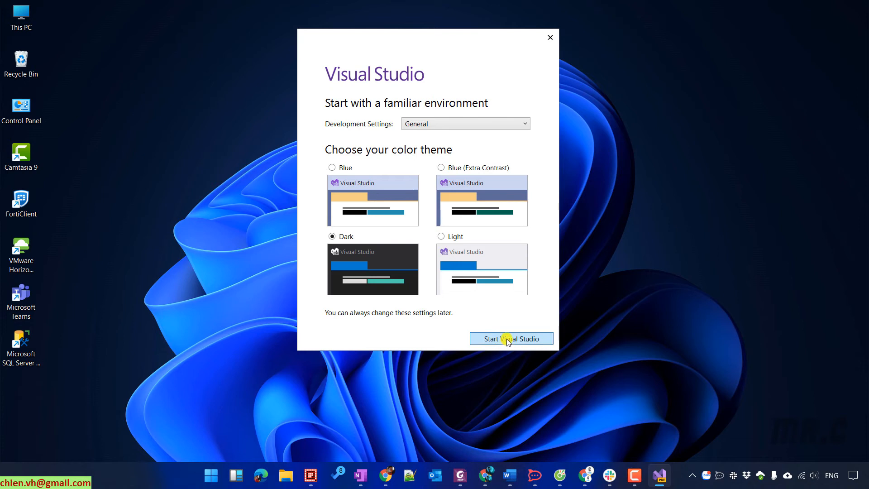
- Start Visual Studio with the Dark colour theme
left_click(511, 338)
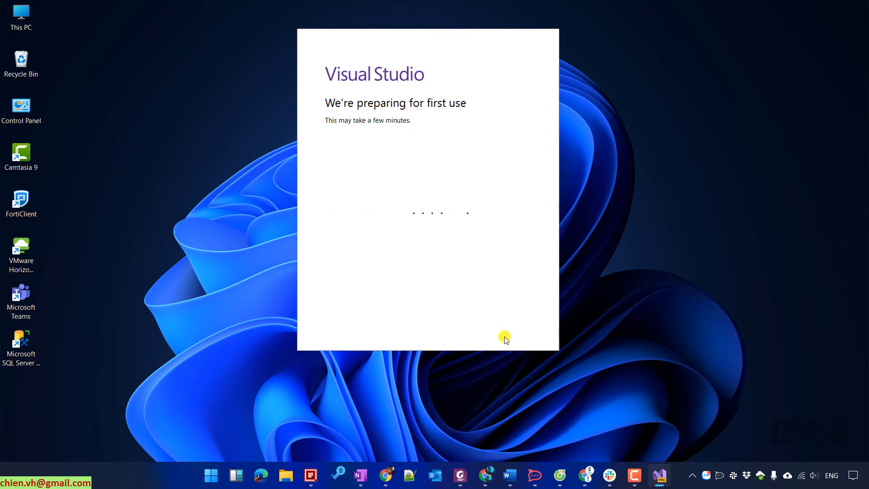
mouse_move(562, 361)
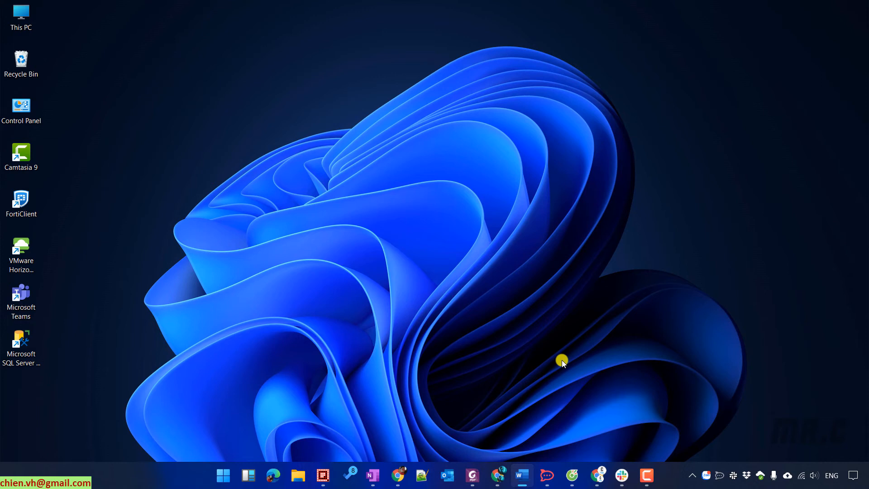
- Create the ConsoleApp1 C# Console Application targeting .NET 6.0 (Preview)
left_click(658, 475)
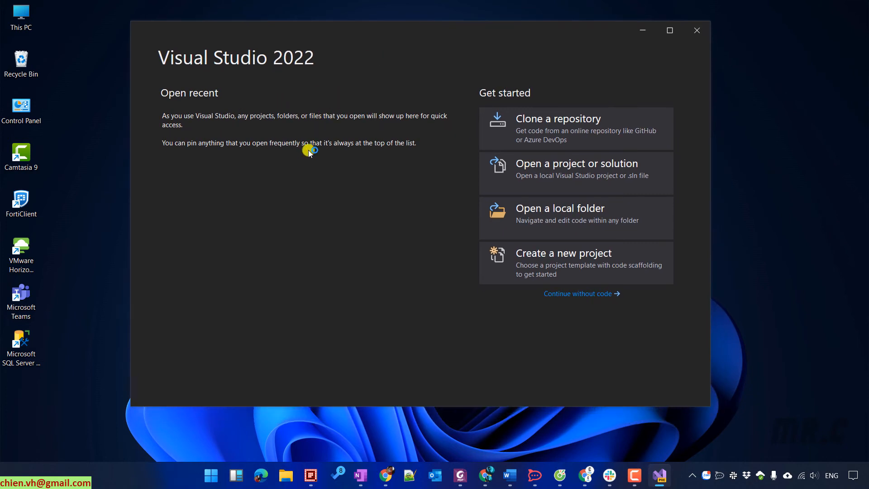
mouse_move(717, 150)
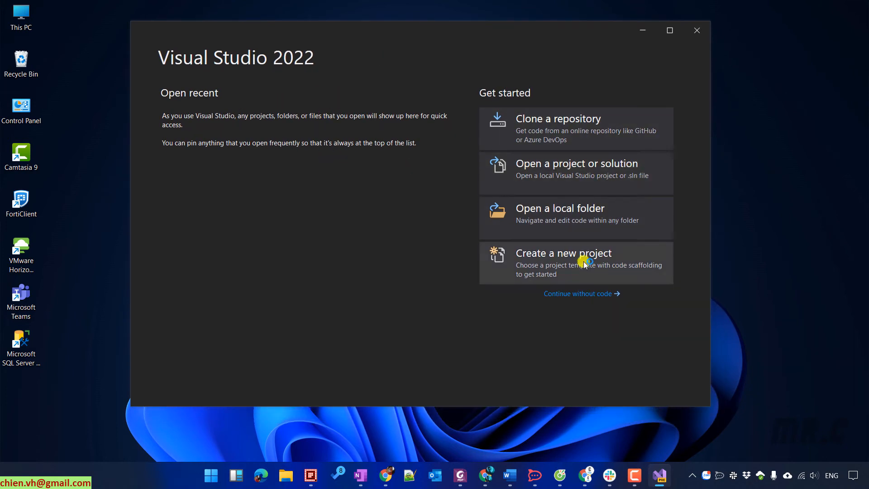
left_click(562, 252)
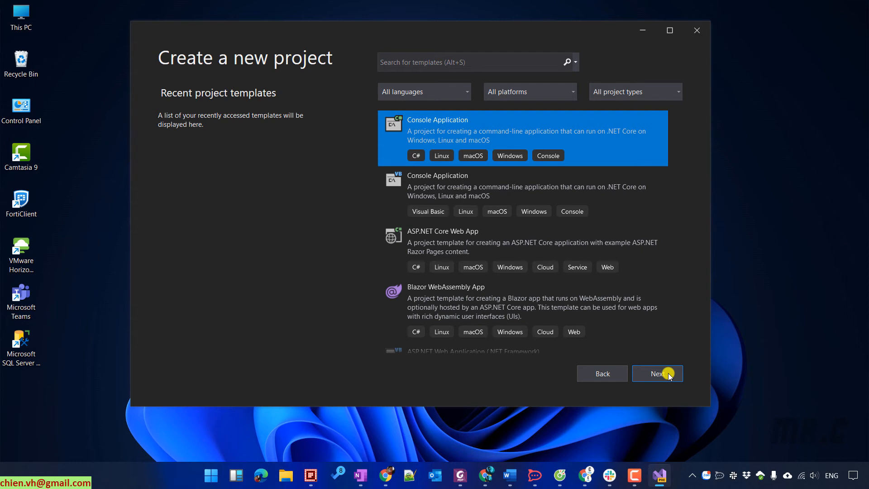
left_click(657, 372)
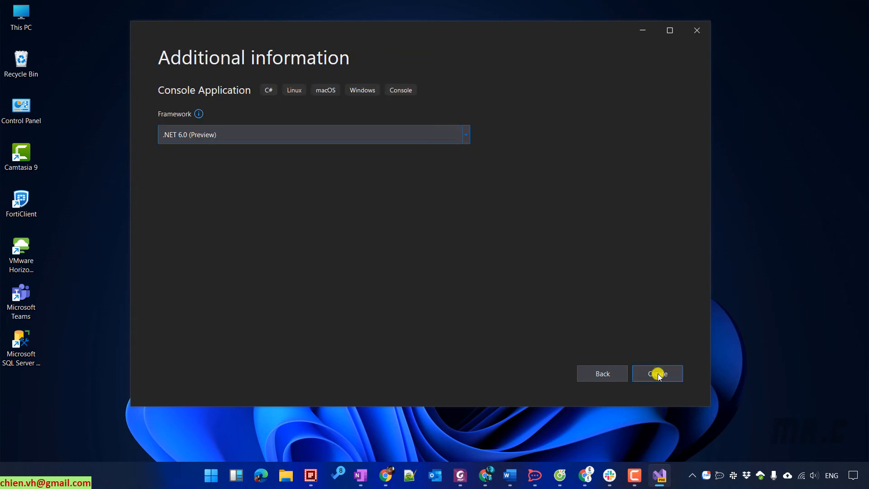
left_click(657, 372)
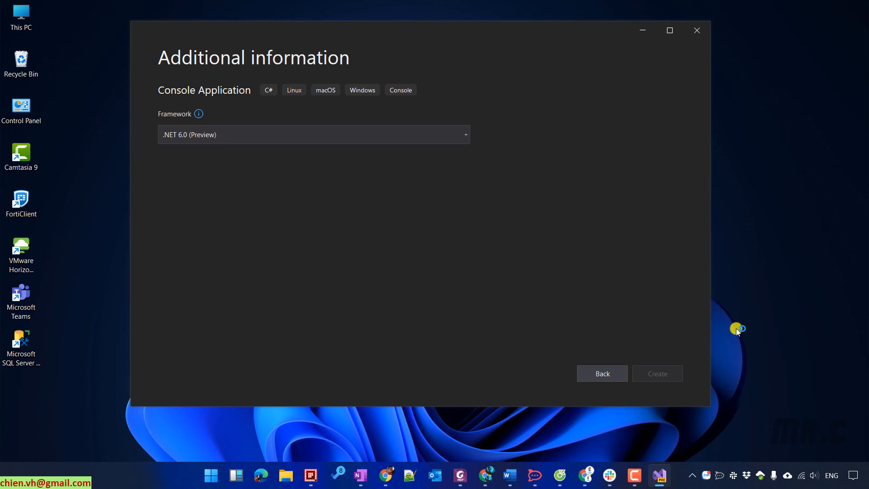
left_click(696, 30)
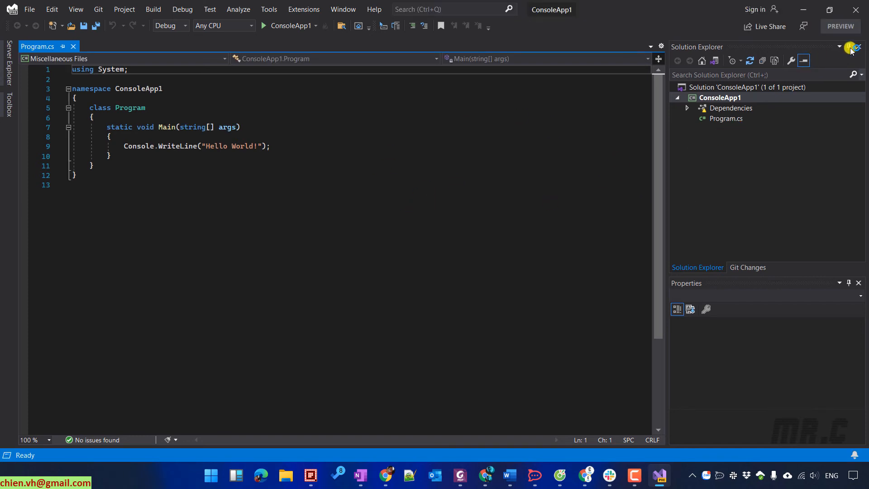
- Auto-hide Solution Explorer, run ConsoleApp1 to print Hello World, then close the console window
left_click(846, 47)
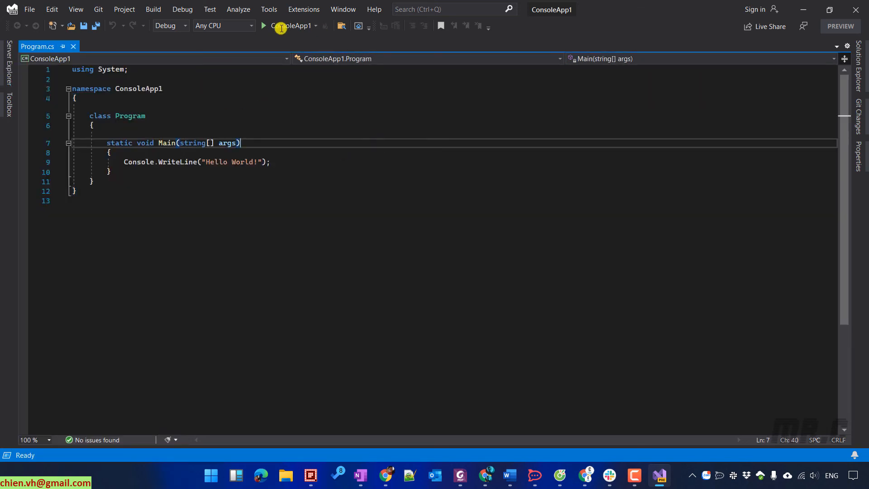
left_click(264, 26)
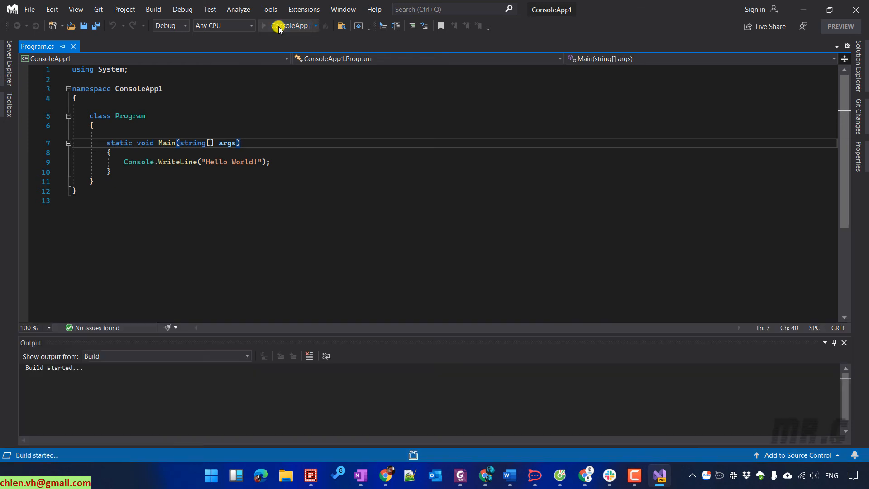
left_click(263, 26)
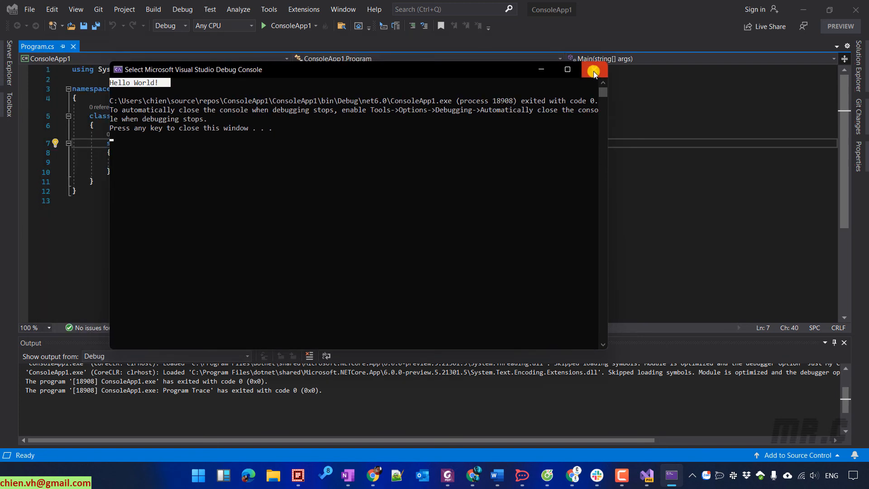
left_click(593, 70)
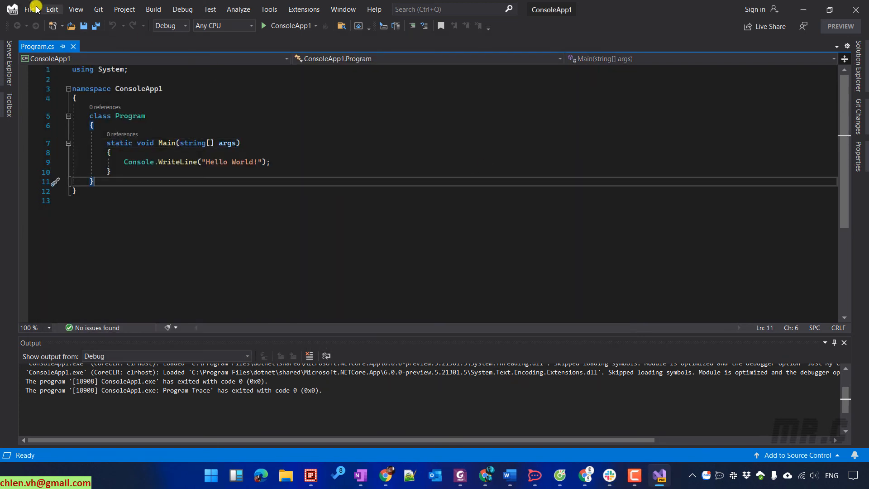
- Expand the project's Dependencies in Solution Explorer, then close Visual Studio
left_click(28, 10)
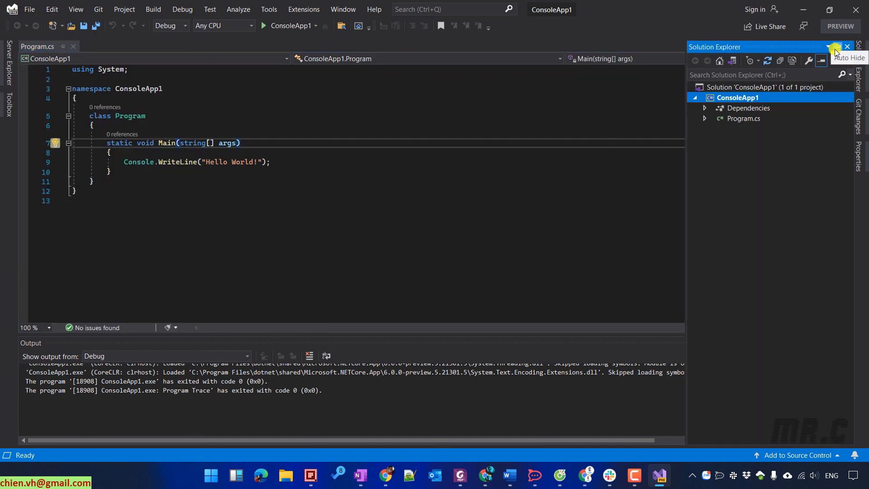
left_click(704, 108)
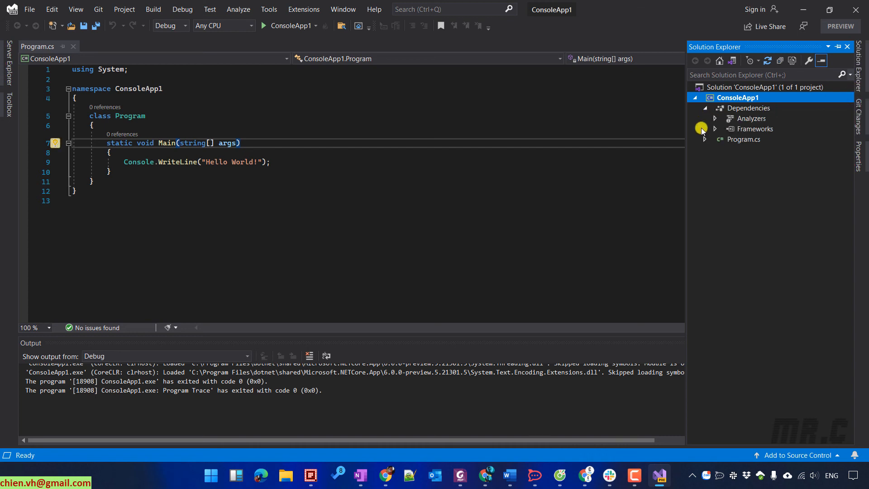
left_click(715, 139)
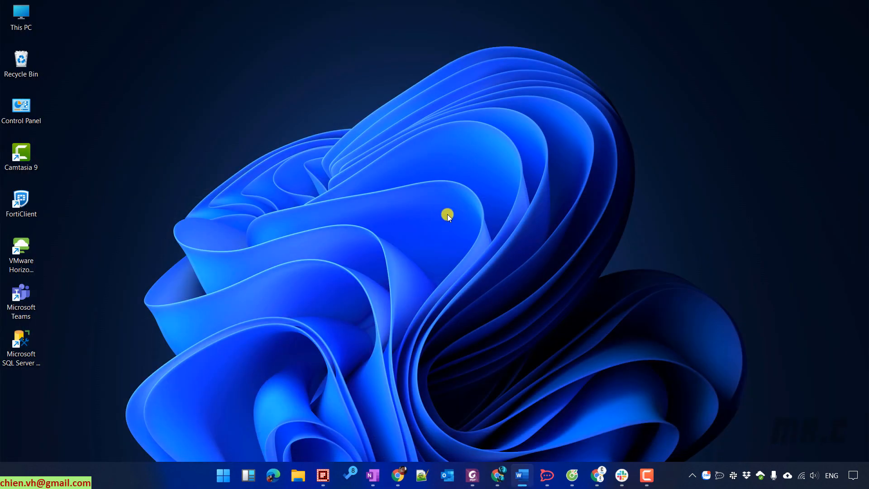
- Open the Visual Studio 2022 Preview shortcut's file location from Start menu All apps
left_click(223, 475)
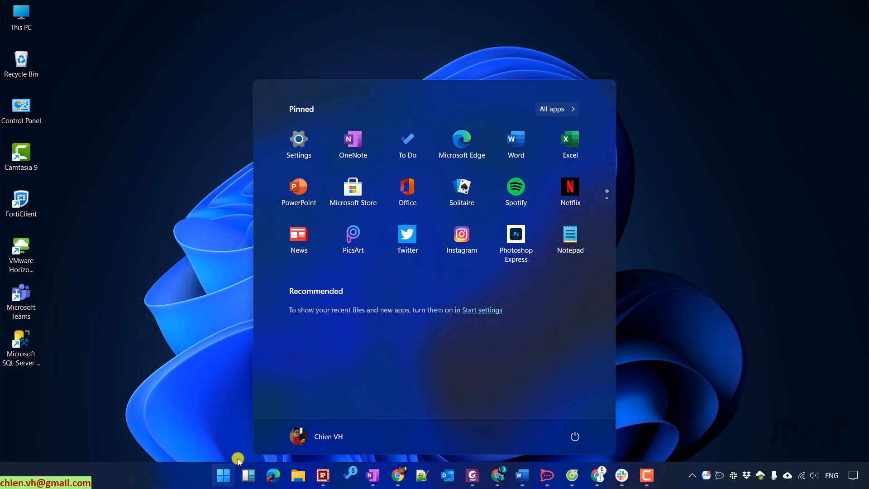
left_click(555, 109)
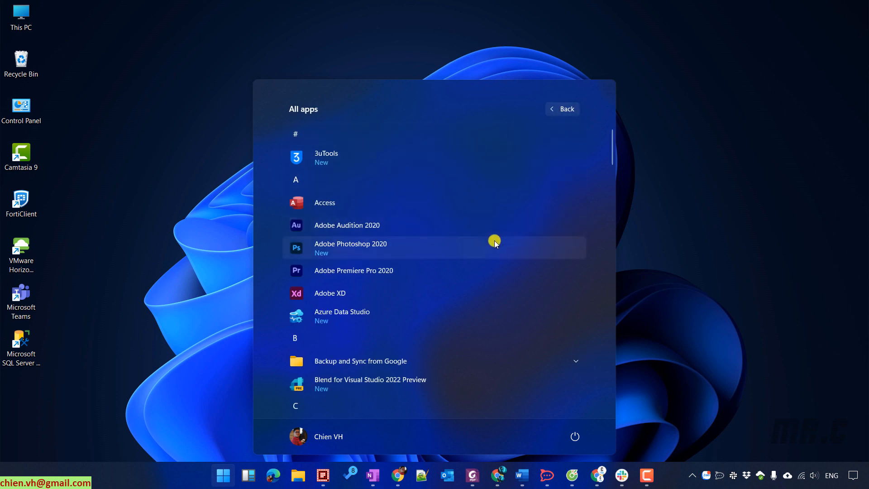
scroll("down", 3)
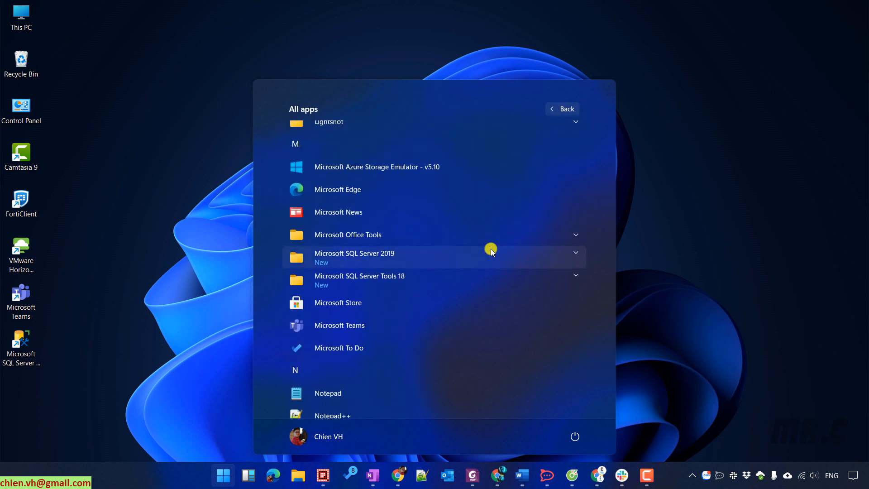
scroll("down", 3)
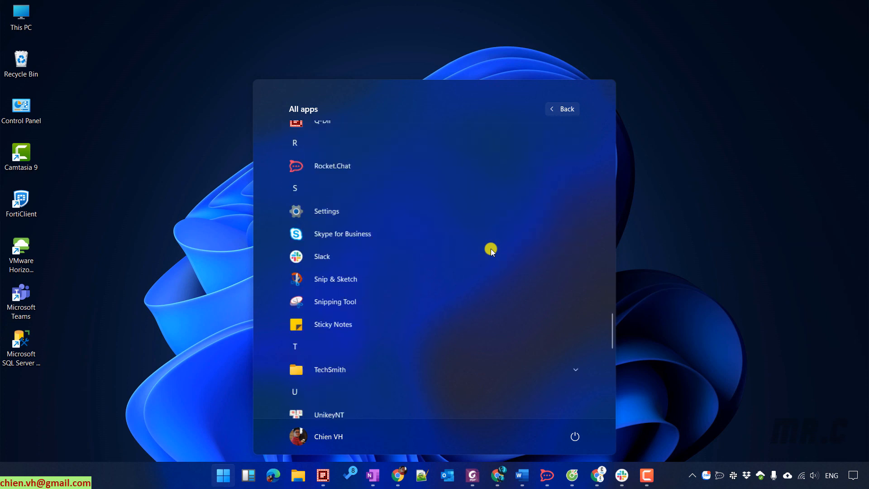
scroll("down", 3)
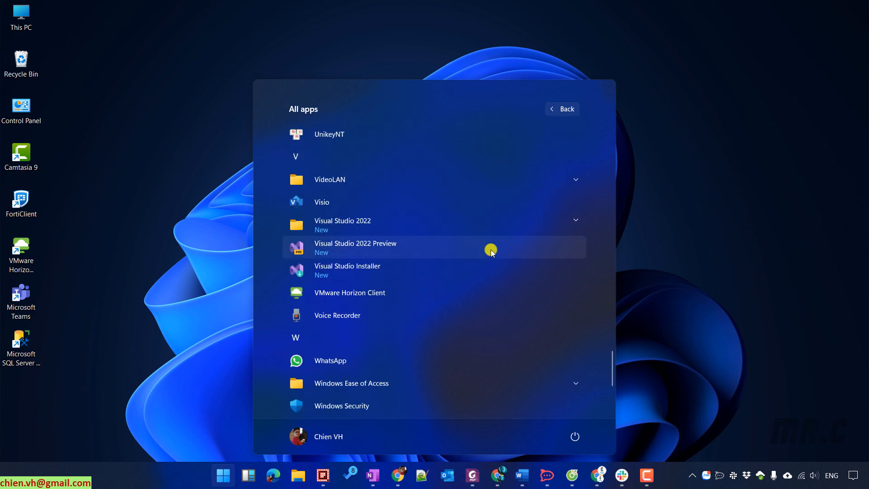
scroll("down", 3)
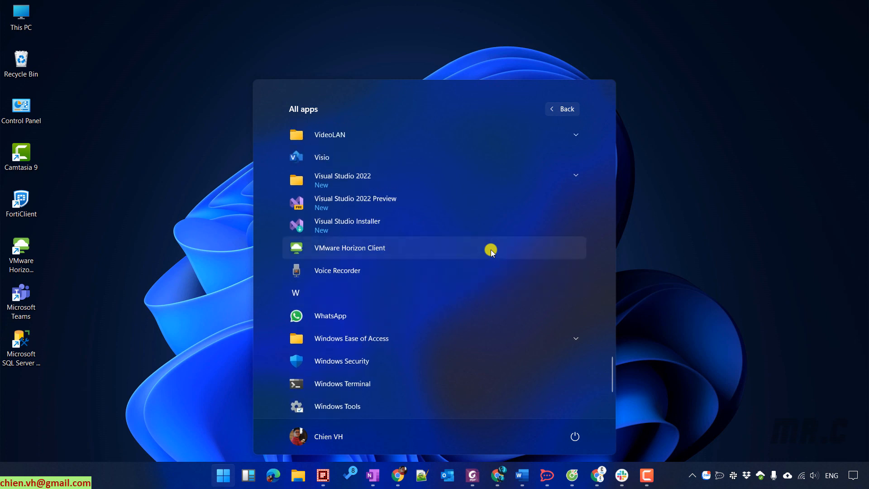
mouse_move(380, 202)
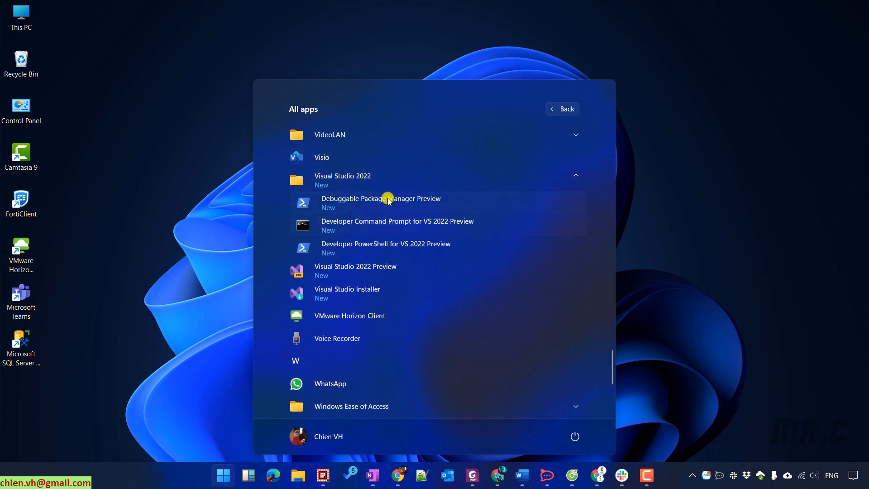
mouse_move(362, 271)
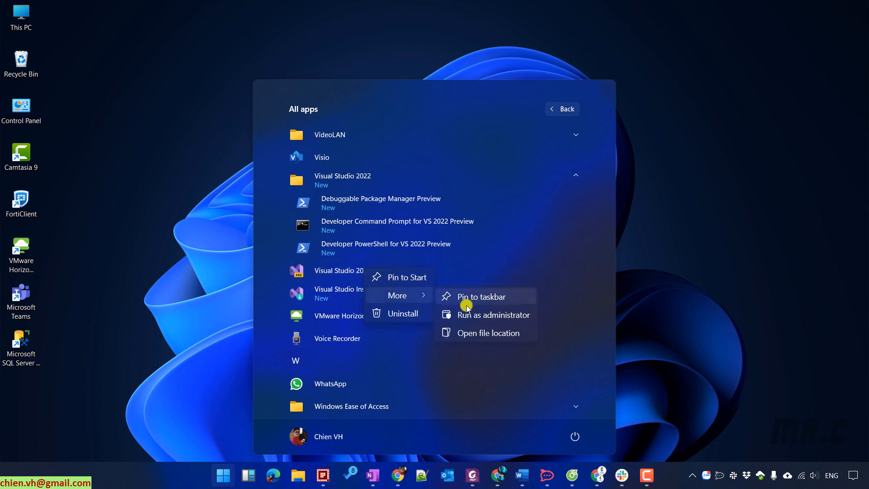
left_click(488, 332)
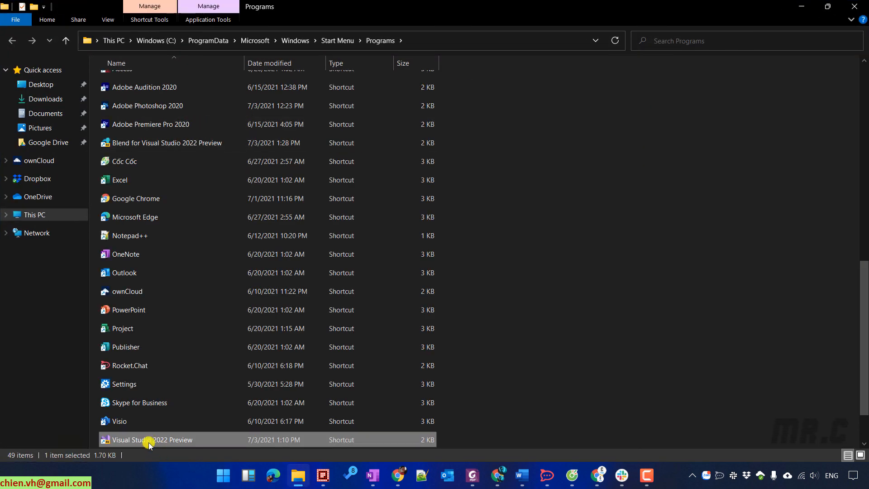